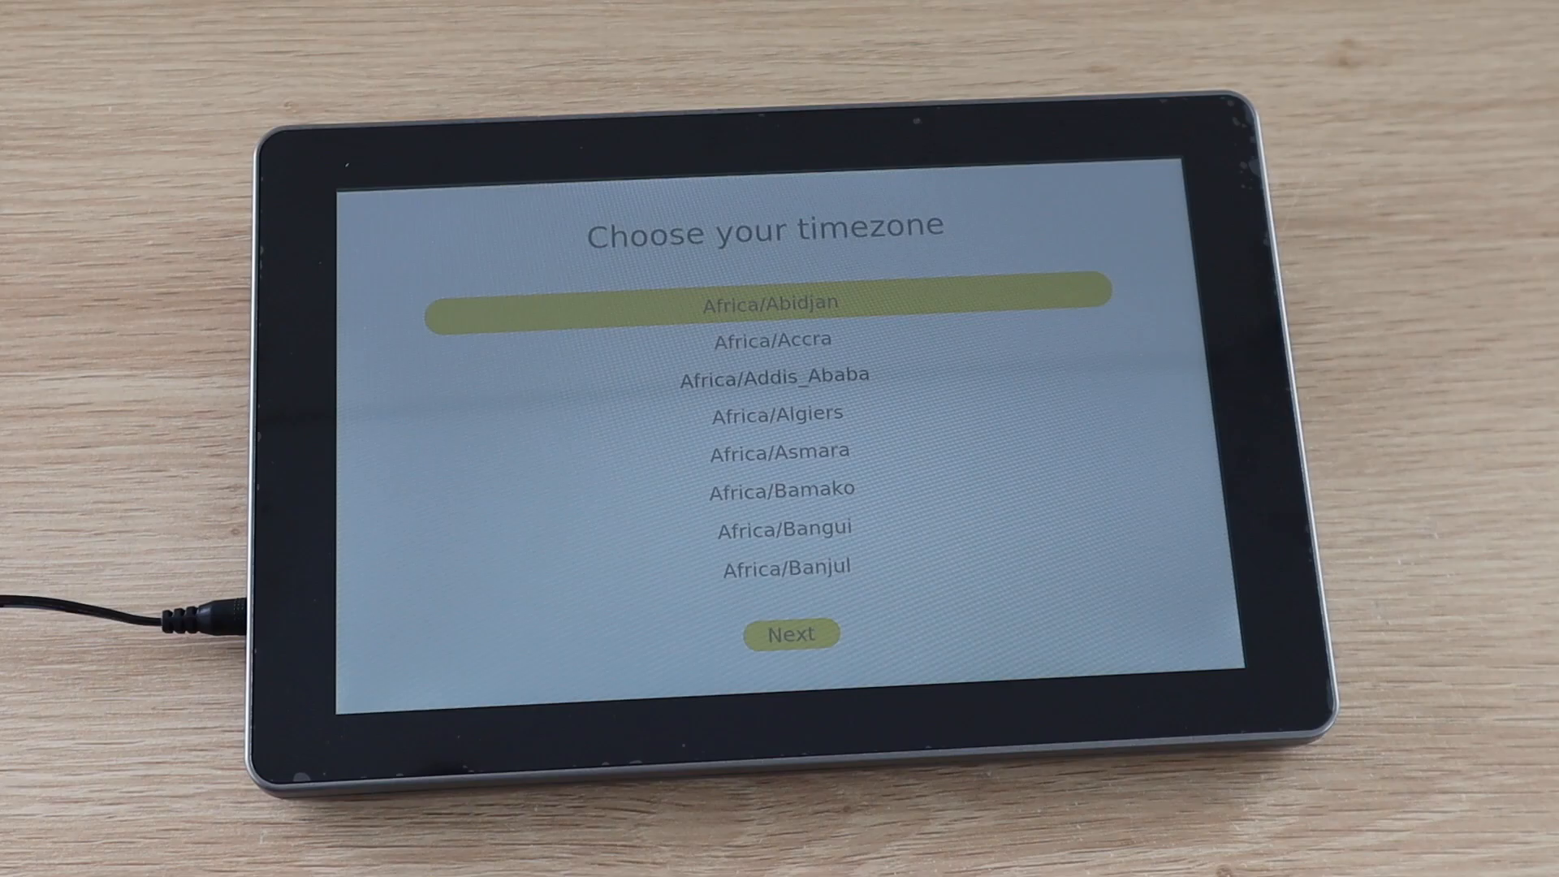
Pick a timezone from the list, keep English, and confirm the reboot prompt
{"action": "scroll", "scroll_direction": "down", "scroll_amount": 3}
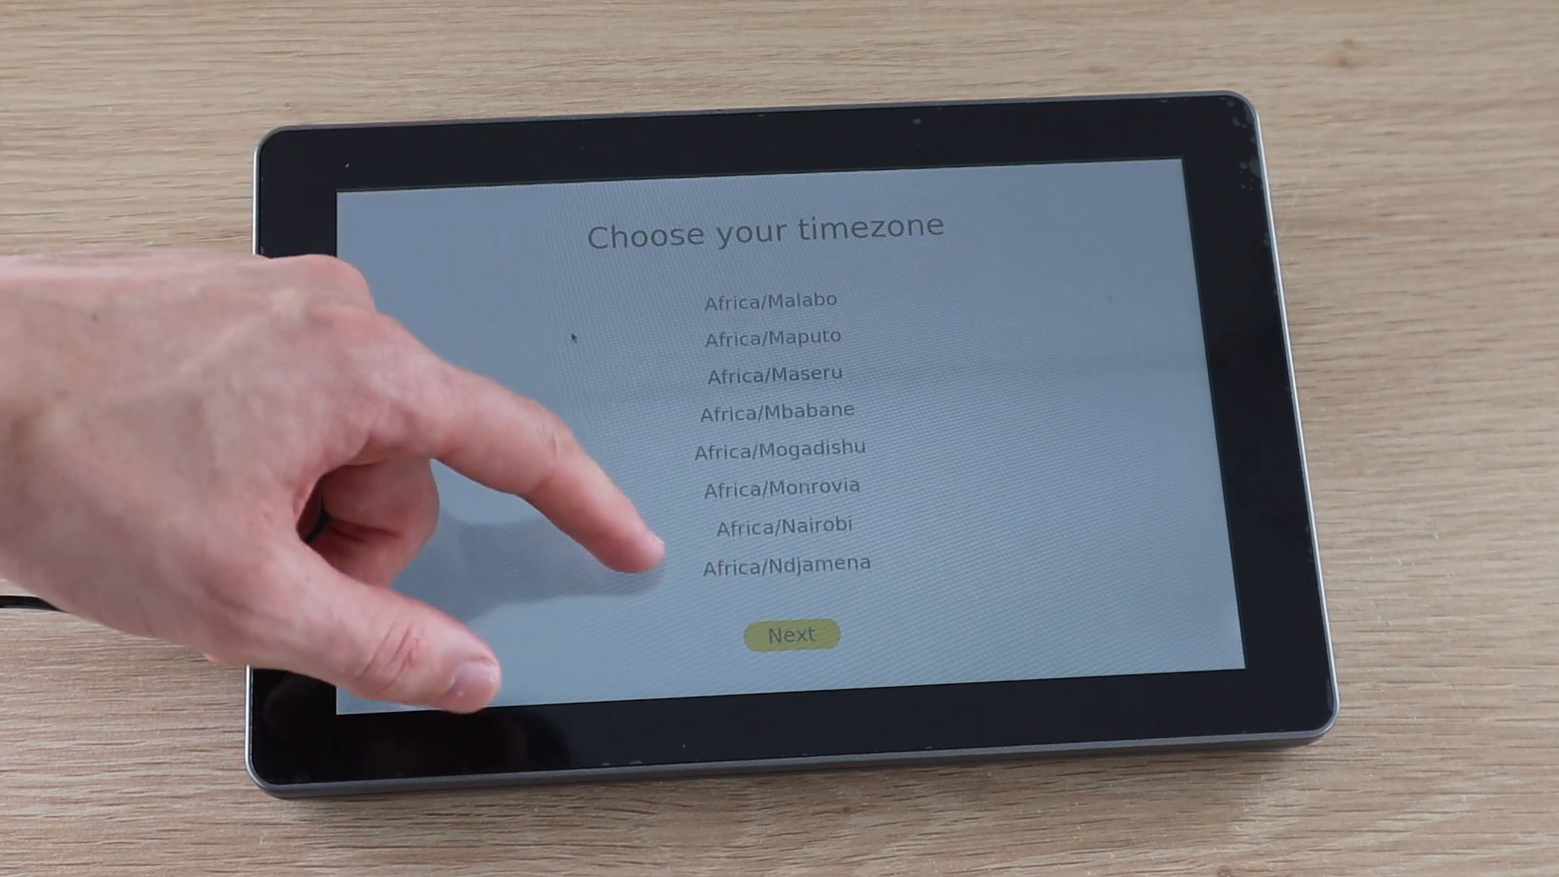
{"action": "scroll", "scroll_direction": "down", "scroll_amount": 3}
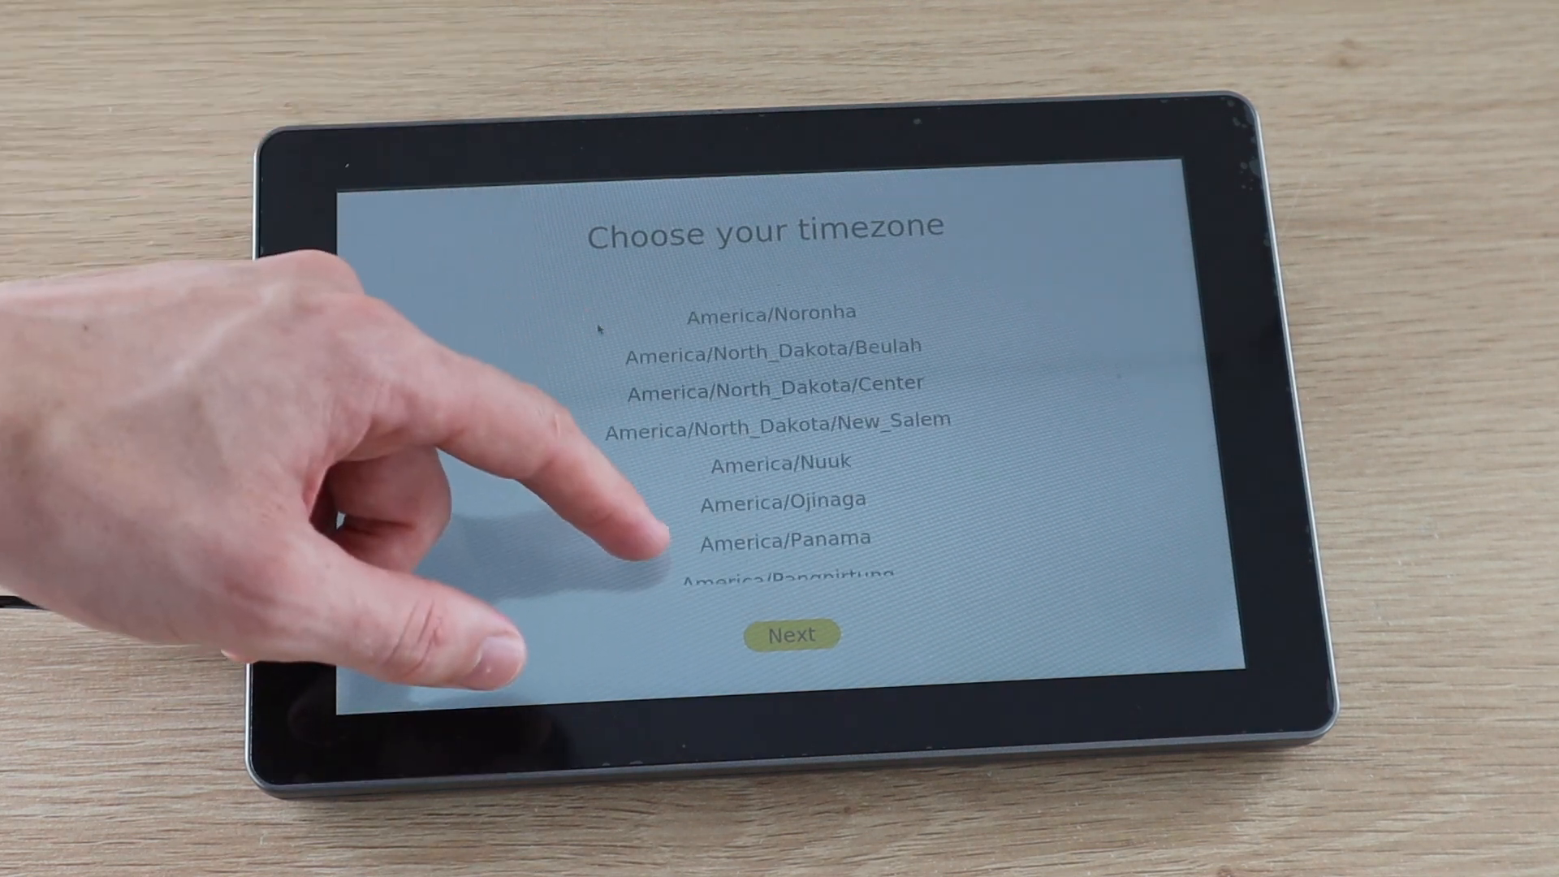
{"action": "scroll", "scroll_direction": "down", "scroll_amount": 3}
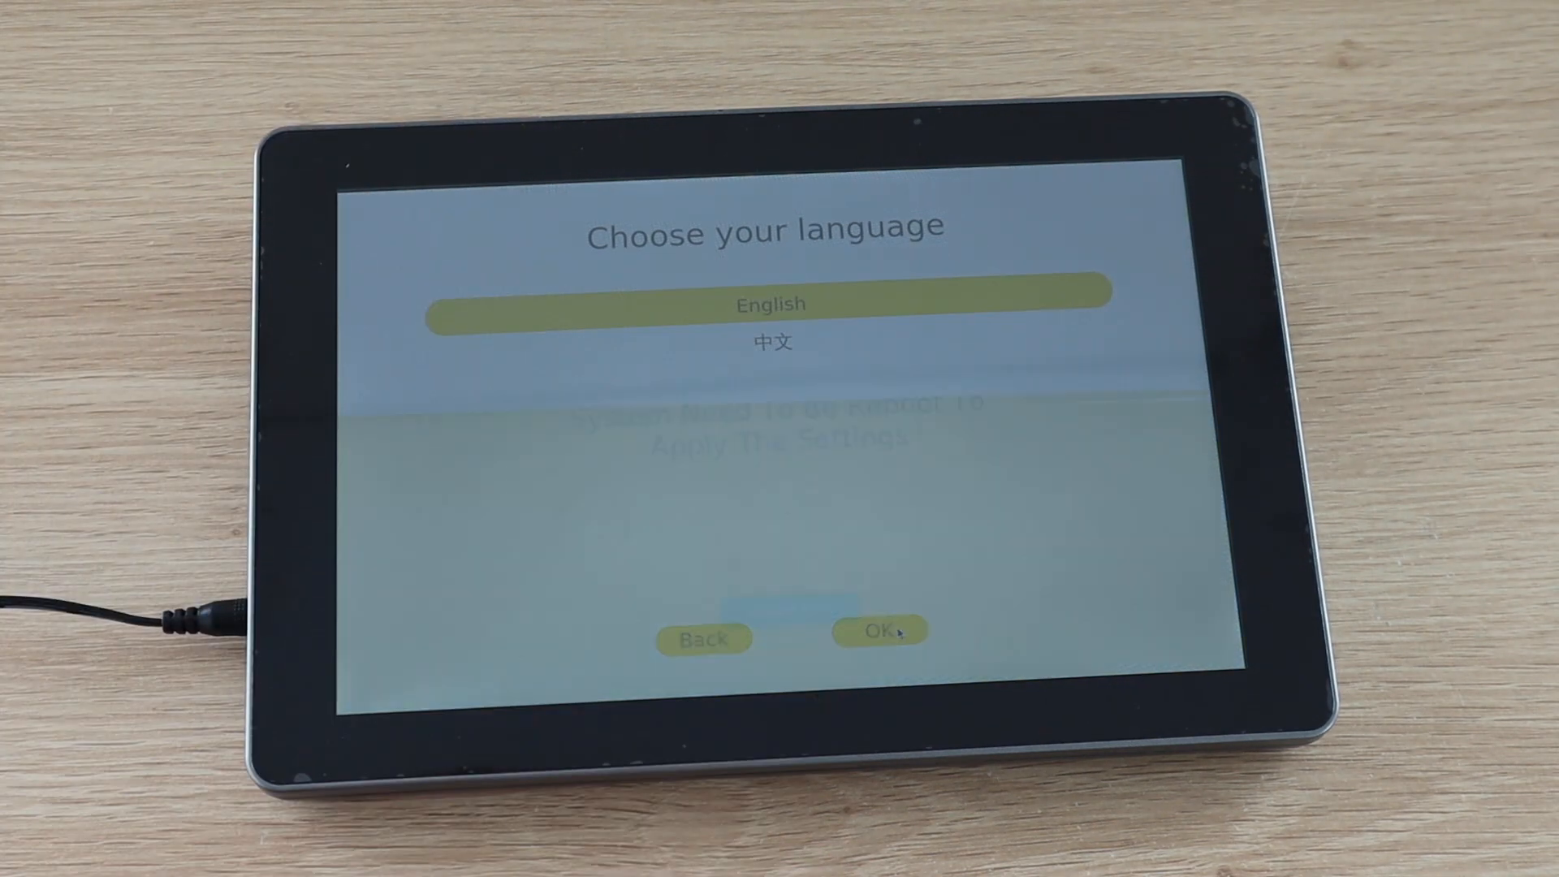
{"action": "left_click", "coordinate": [878, 630]}
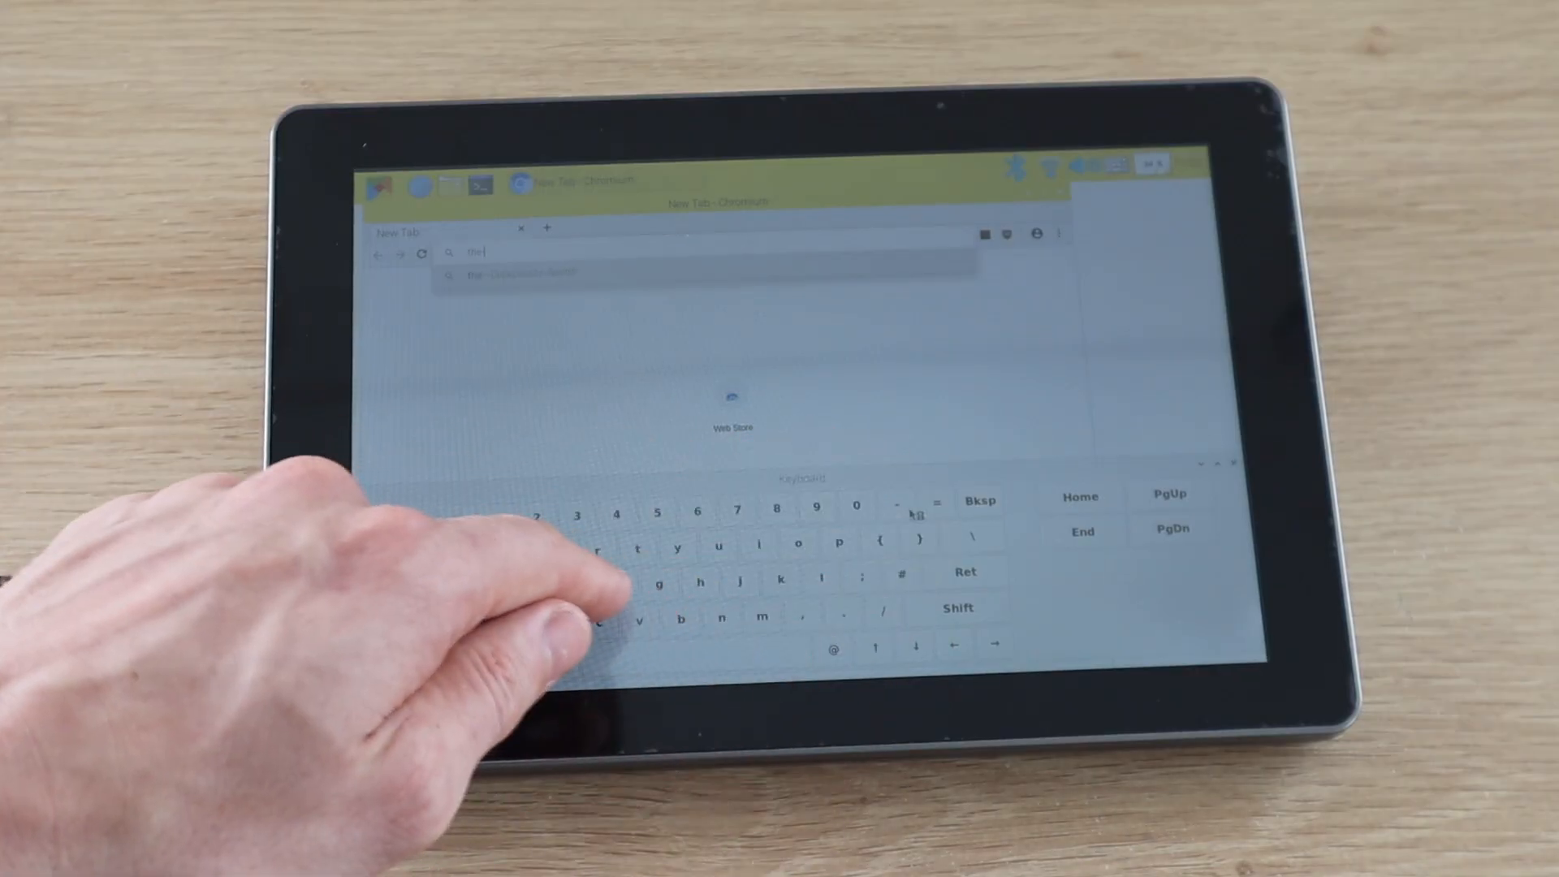
Load The DIY Life homepage in a new Chromium tab and browse down the page
{"action": "type", "text": "dey"}
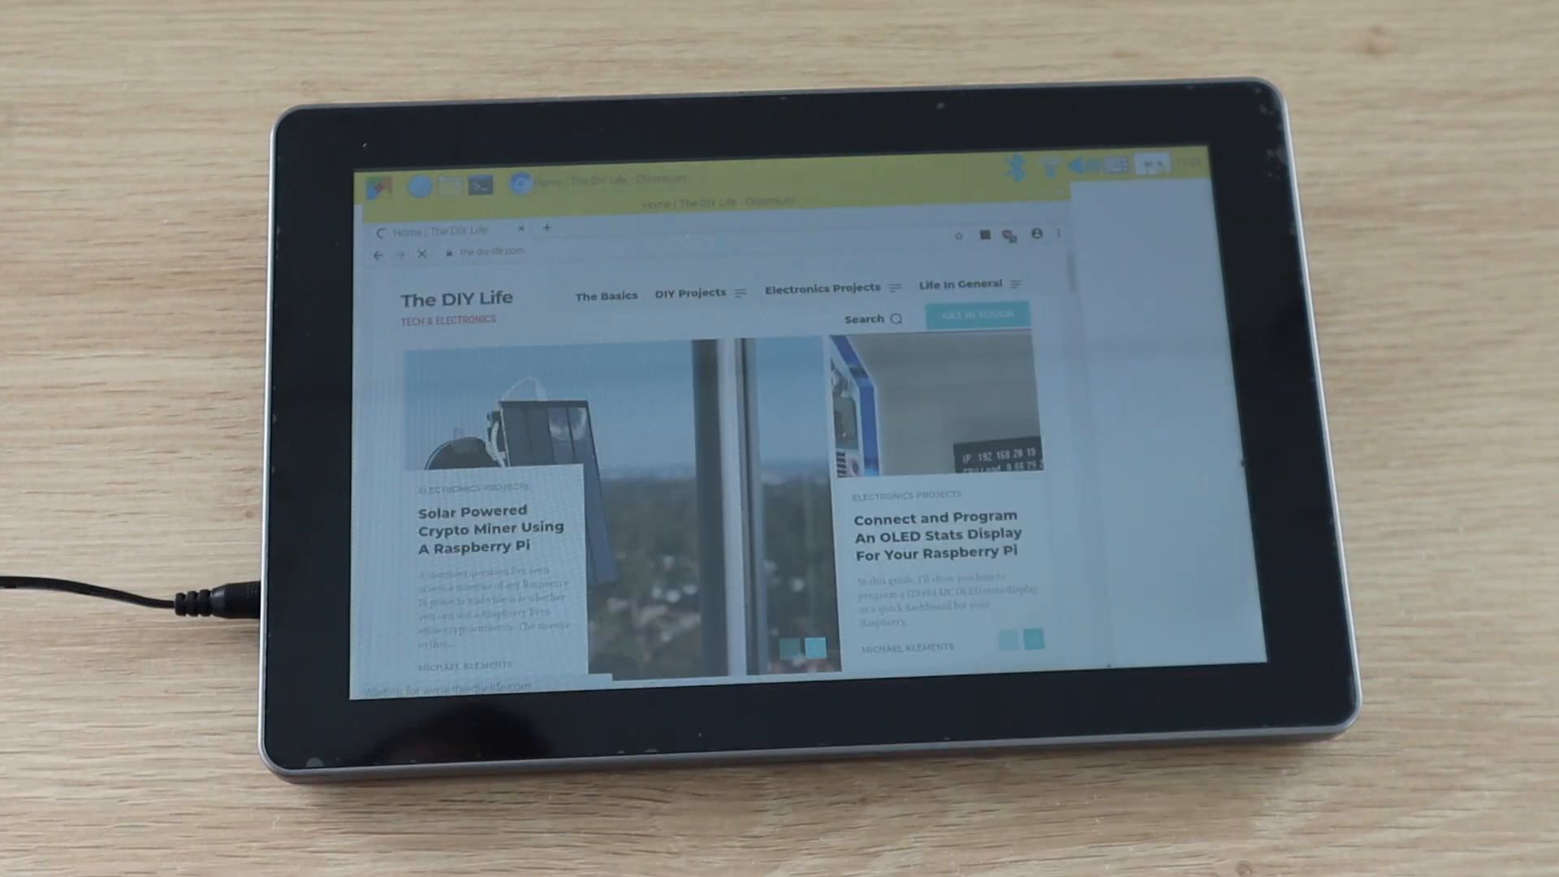
{"action": "scroll", "scroll_direction": "down", "scroll_amount": 3}
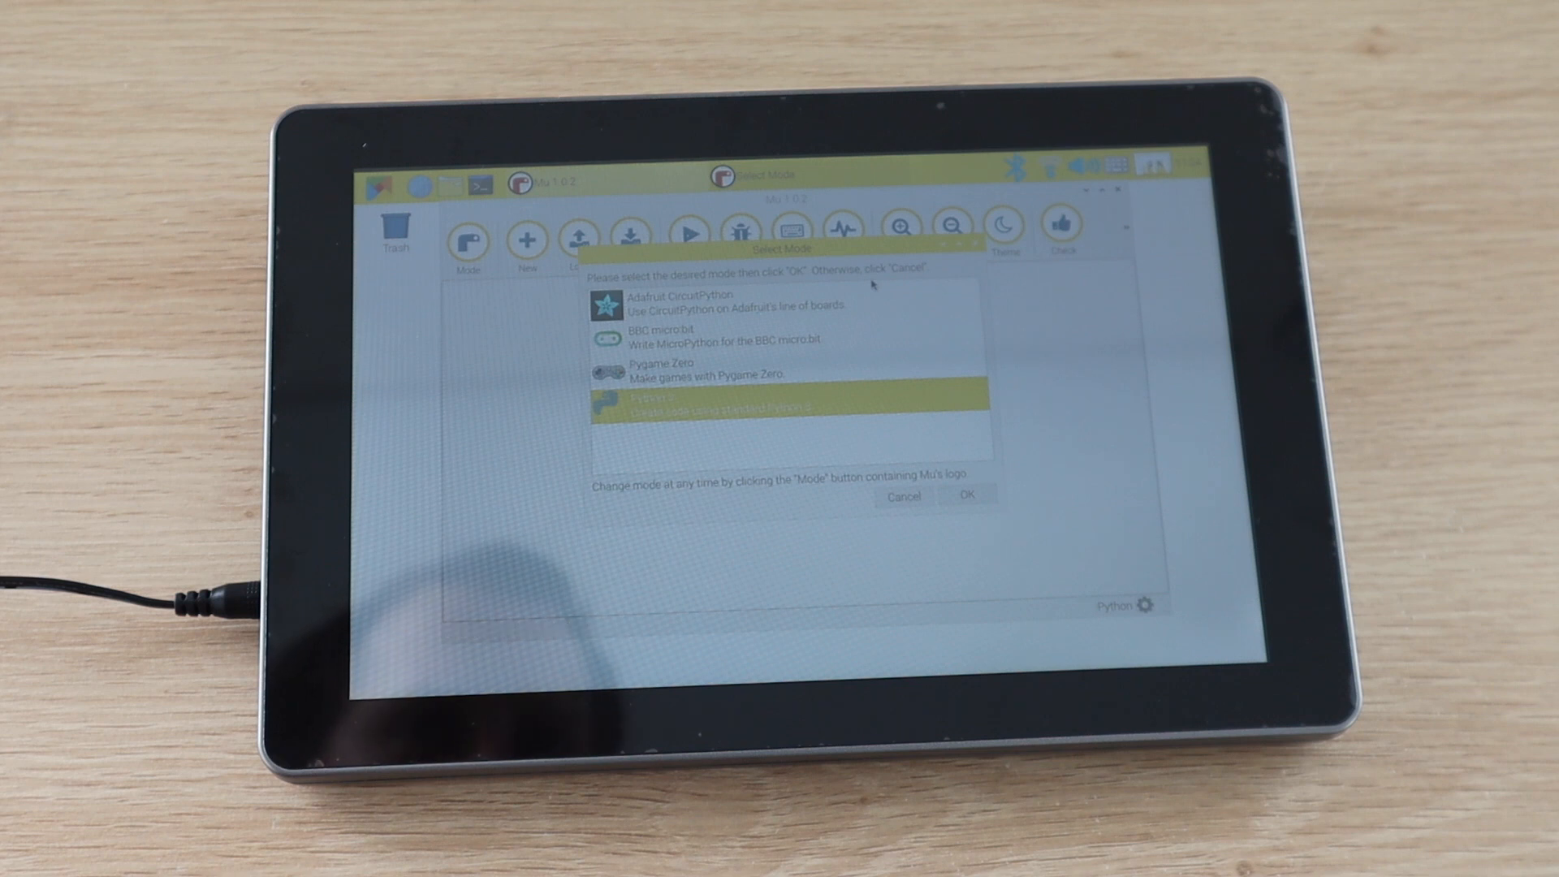
Confirm Mu's mode, then create a new world in Minecraft Pi edition
{"action": "left_click", "coordinate": [970, 496]}
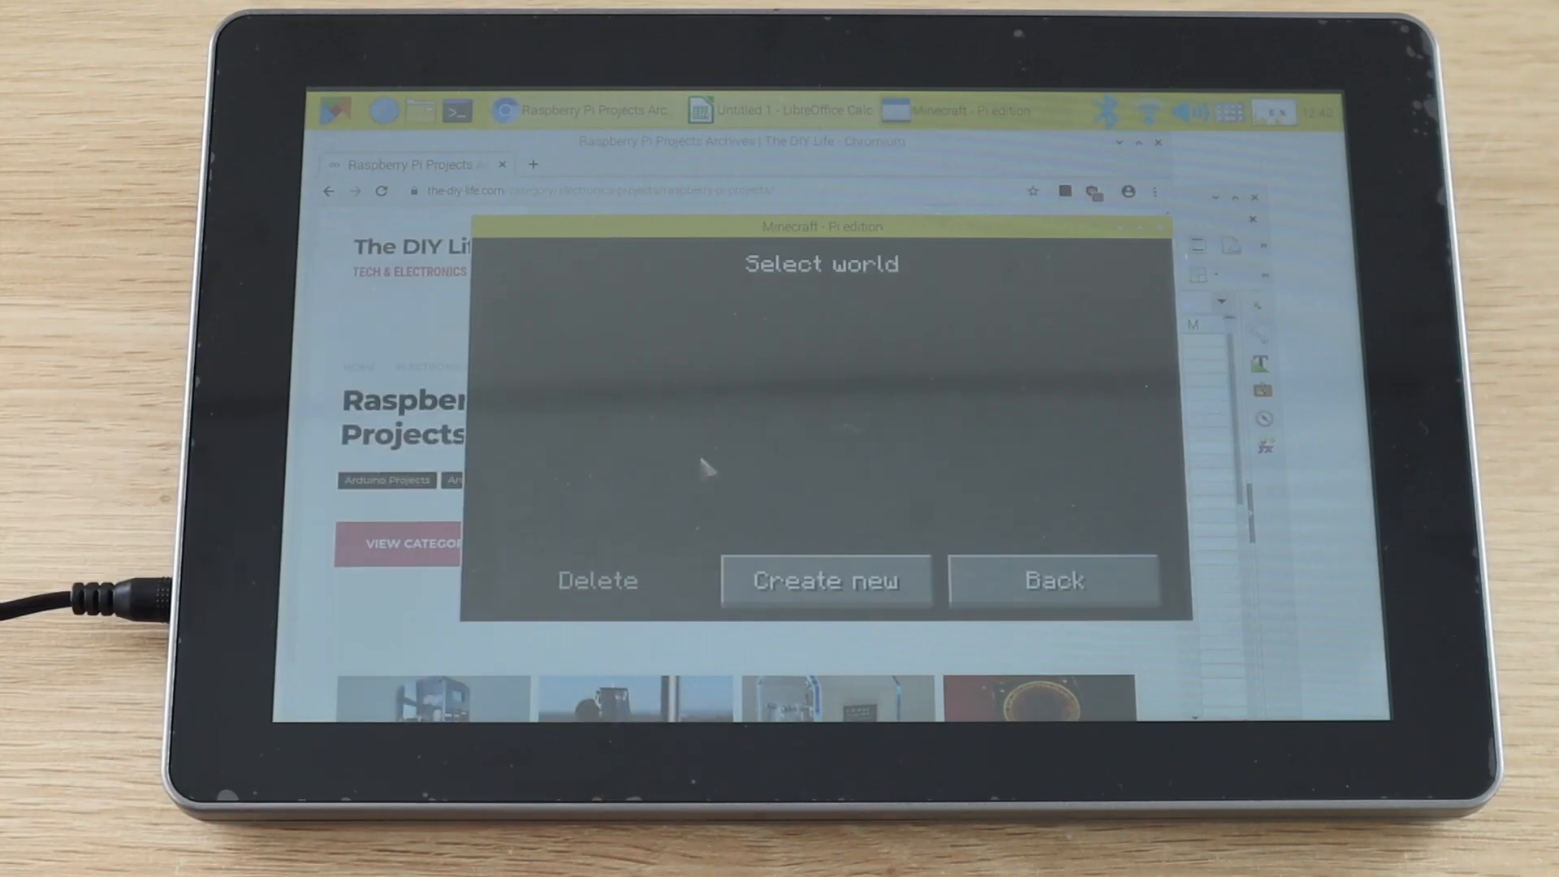
{"action": "left_click", "coordinate": [825, 580]}
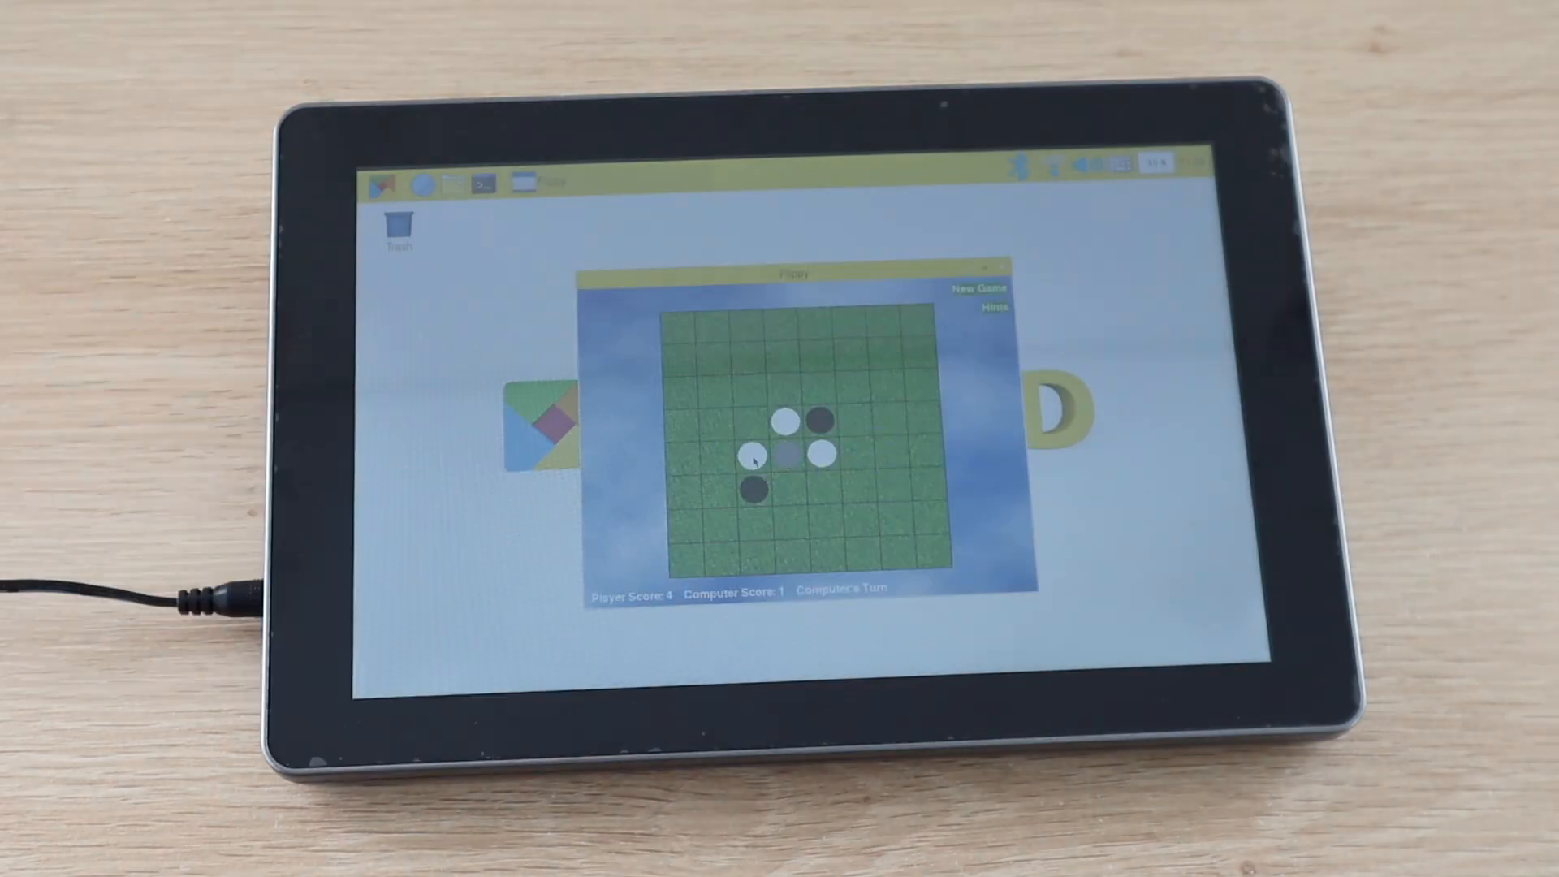
Place three pieces on the Flippy board, then add a Motion block to the Scratch script
{"action": "left_click", "coordinate": [826, 556]}
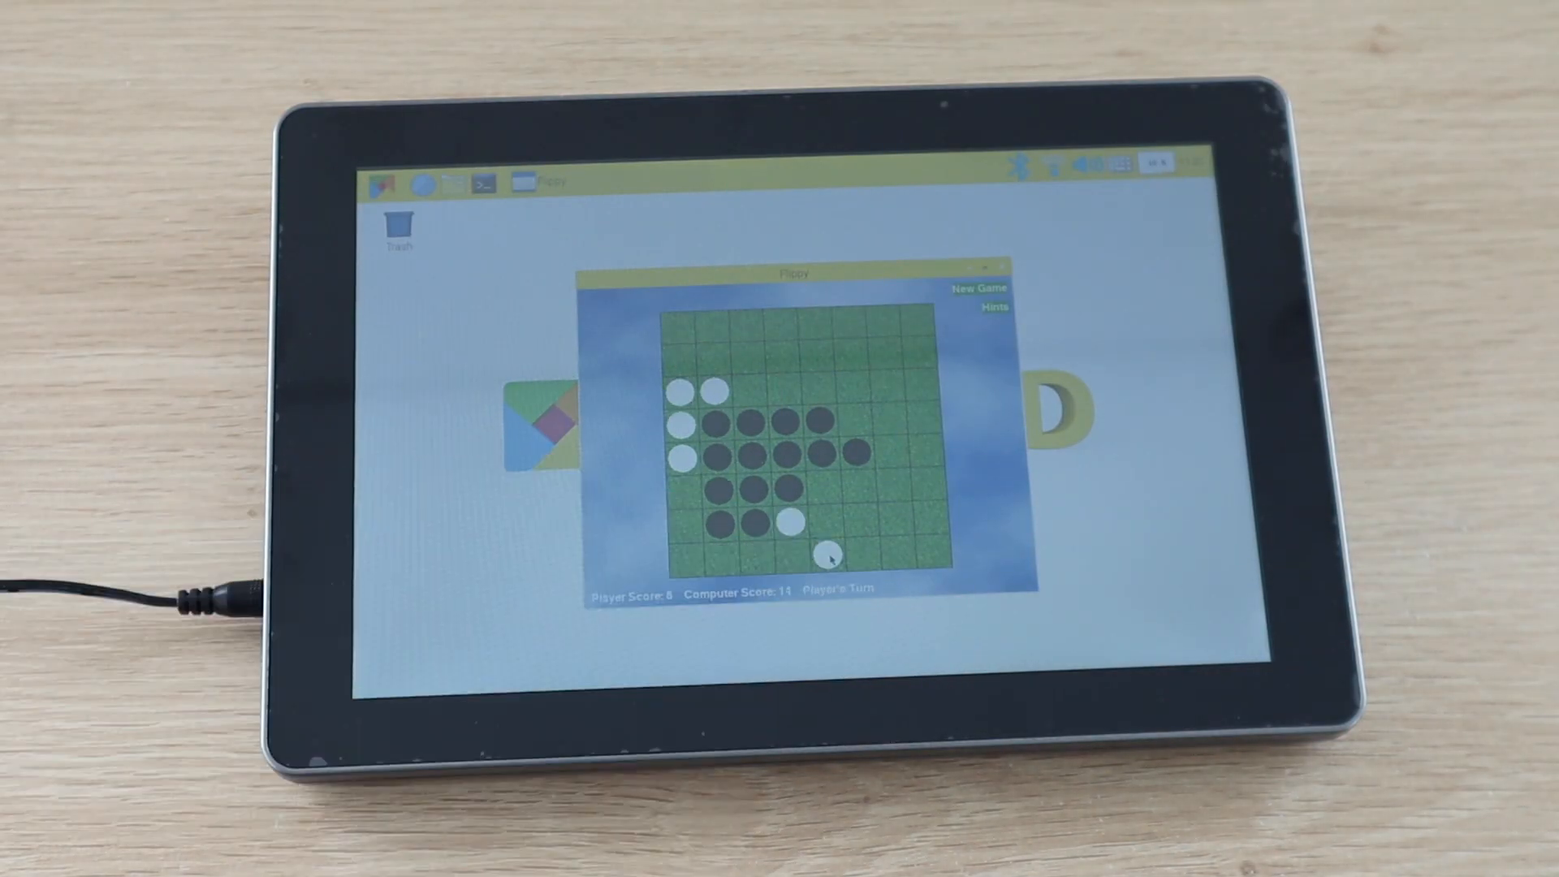
{"action": "left_click", "coordinate": [830, 554]}
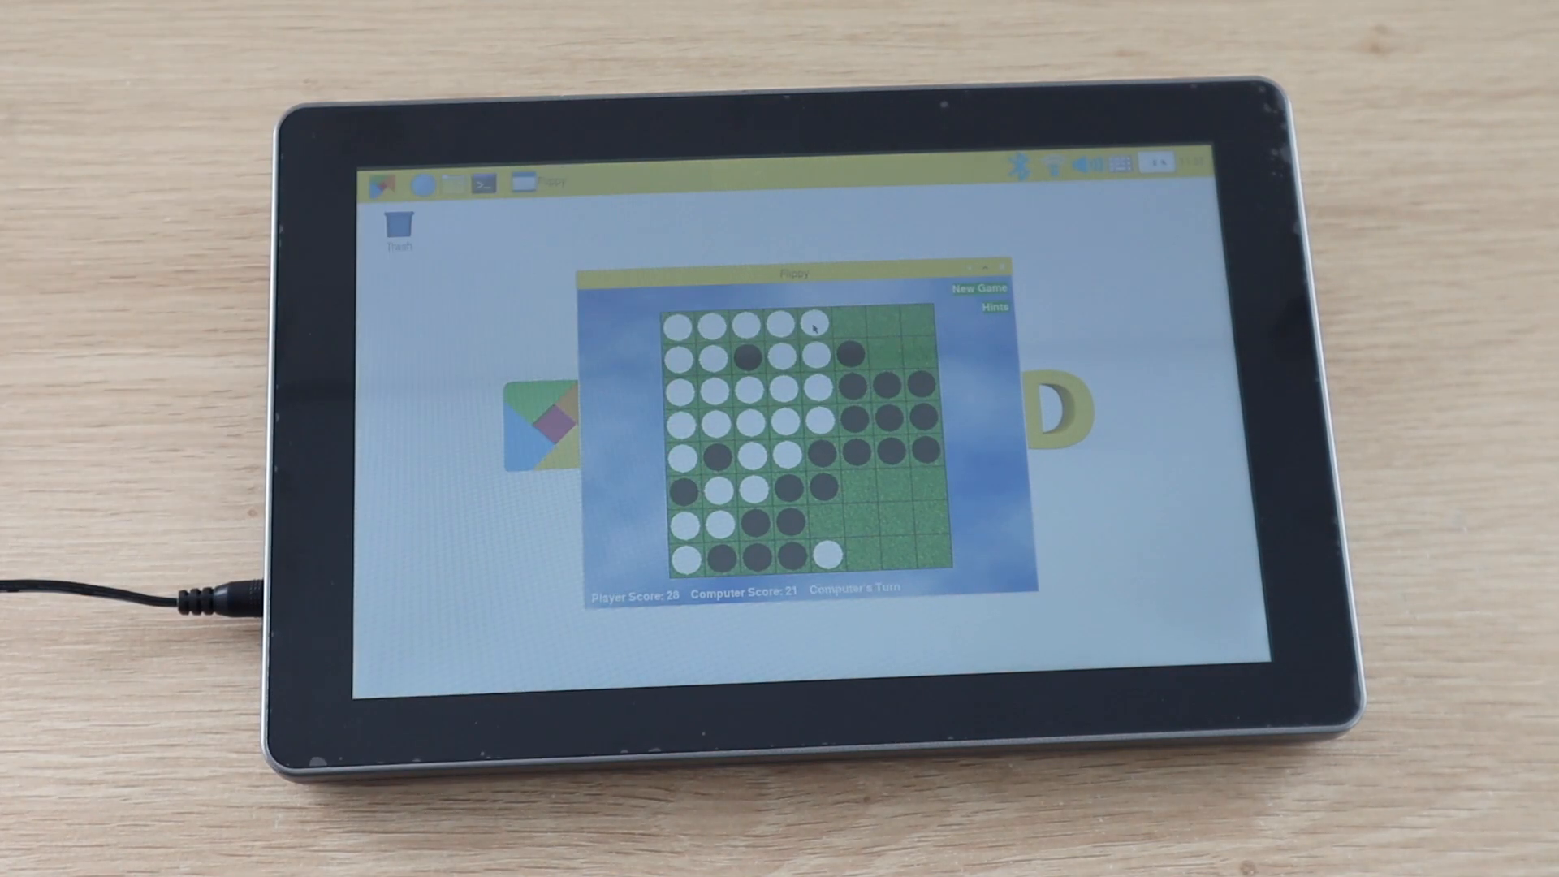
{"action": "left_click", "coordinate": [915, 323]}
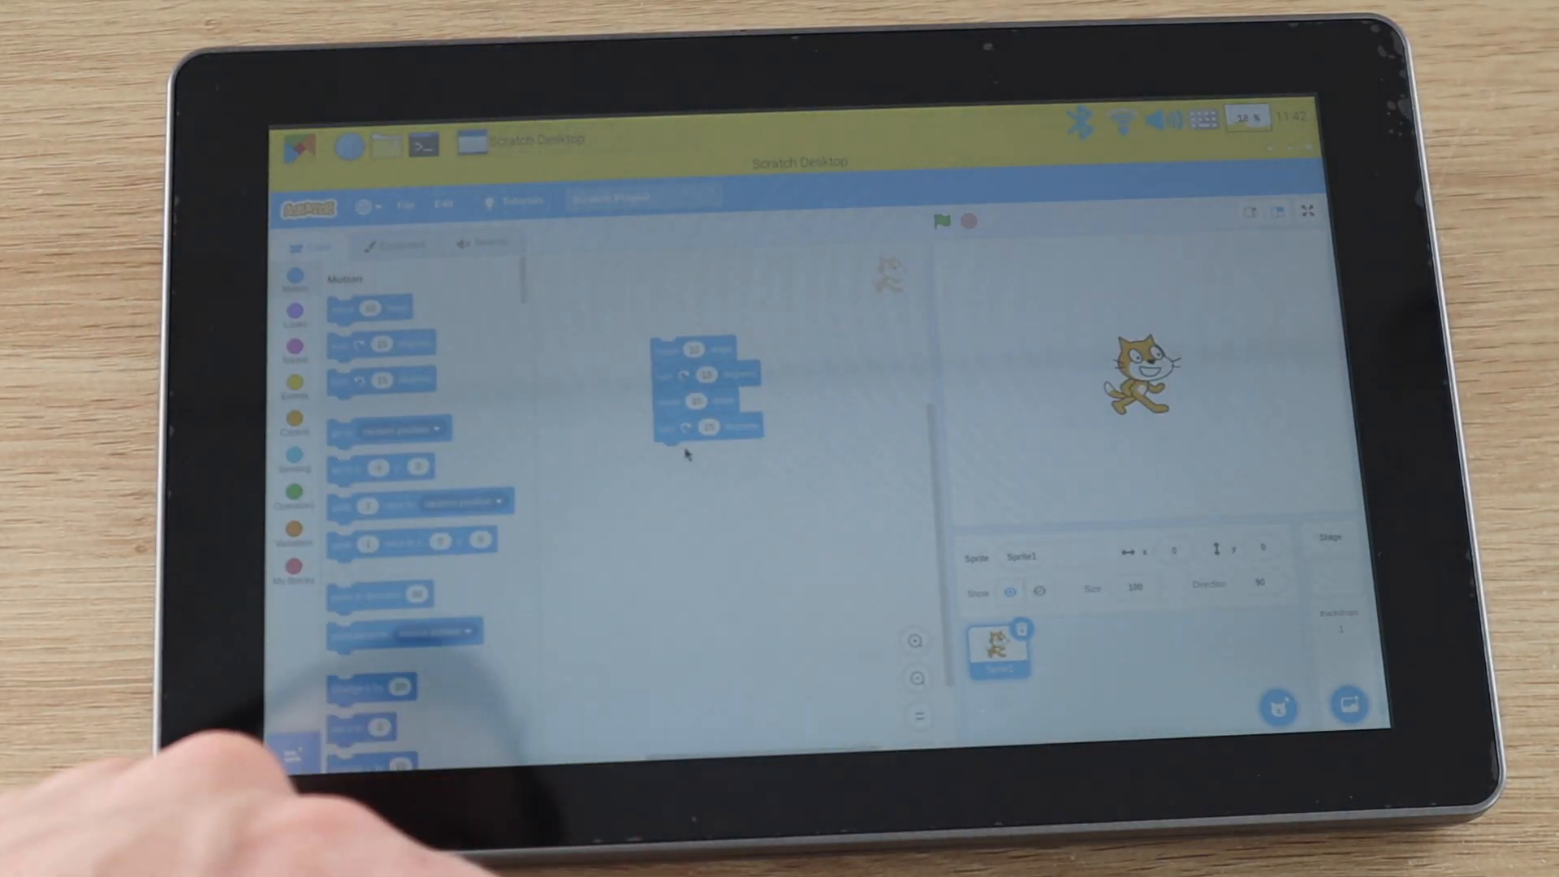
{"action": "left_click", "coordinate": [294, 310]}
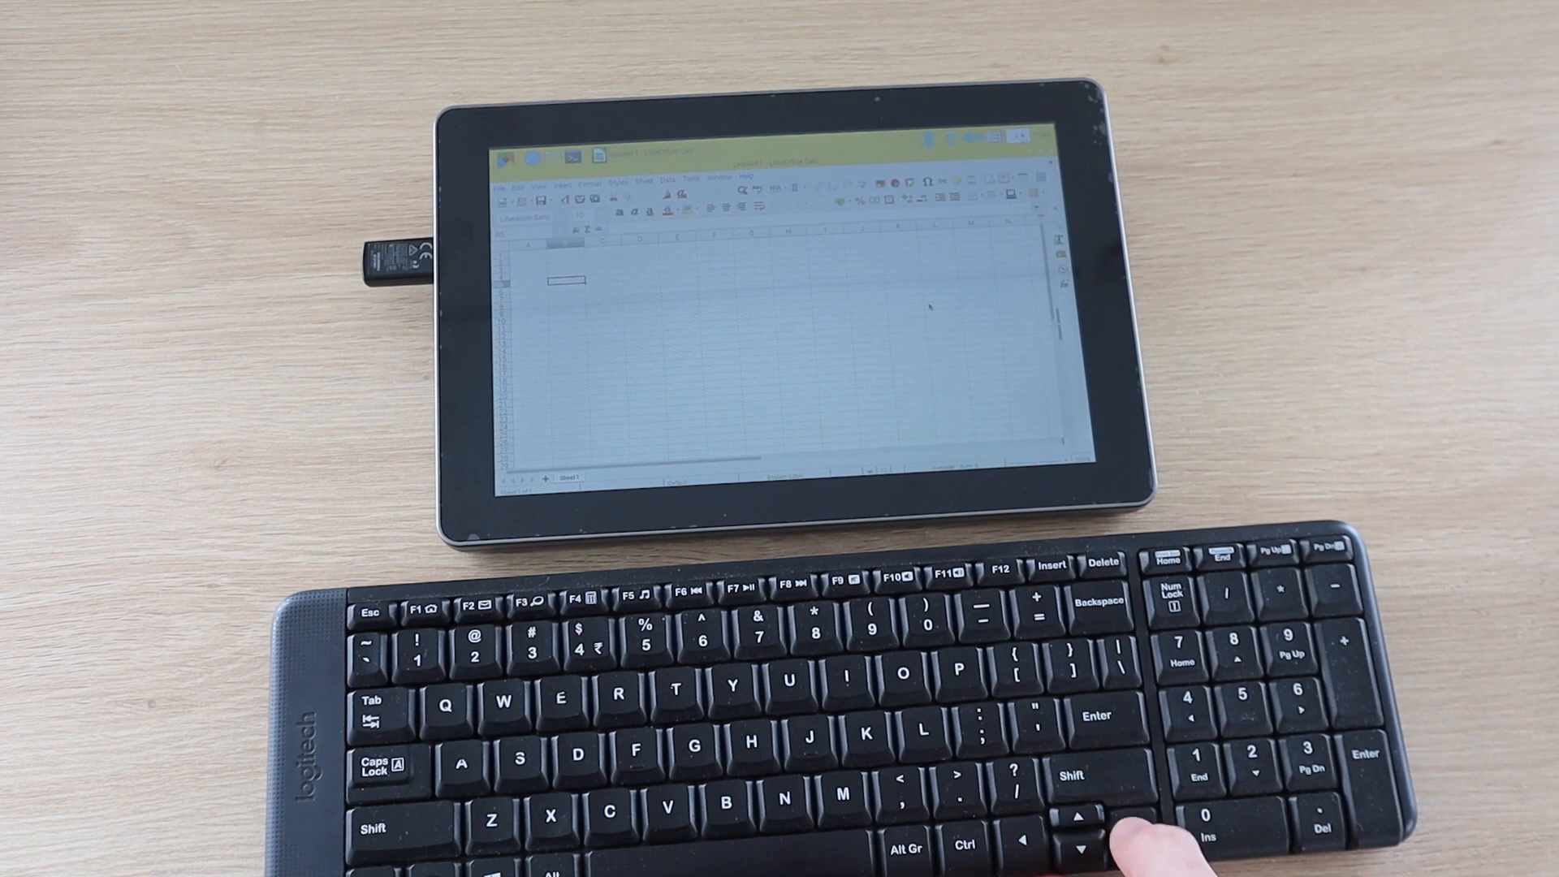
Play the IoT weather station video and review the ThingSpeak humidity and pressure charts
{"action": "key", "text": "right"}
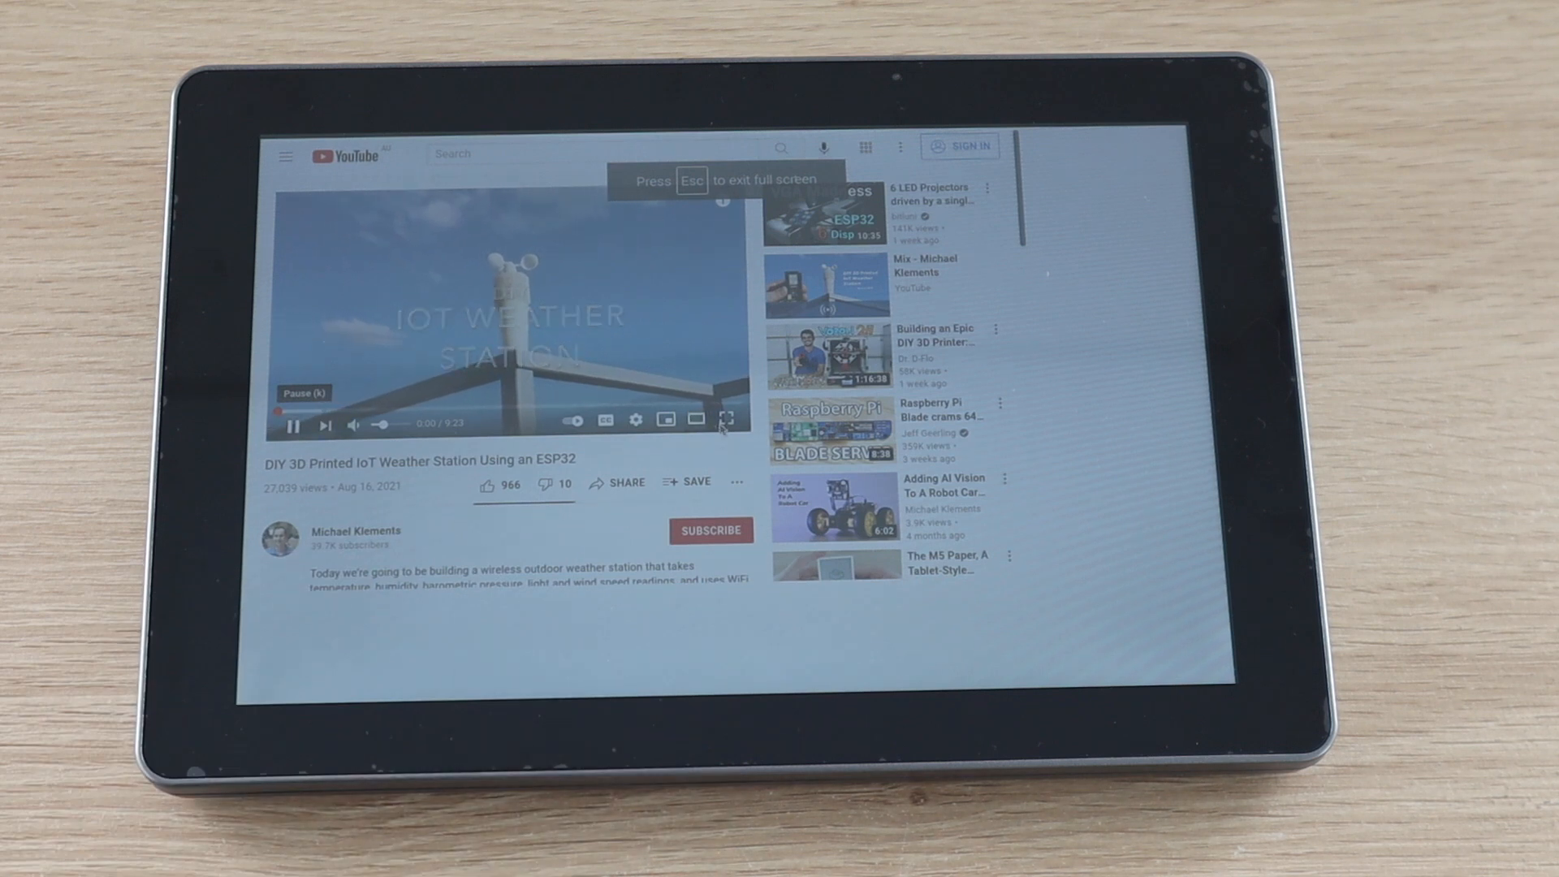
{"action": "left_click", "coordinate": [723, 419]}
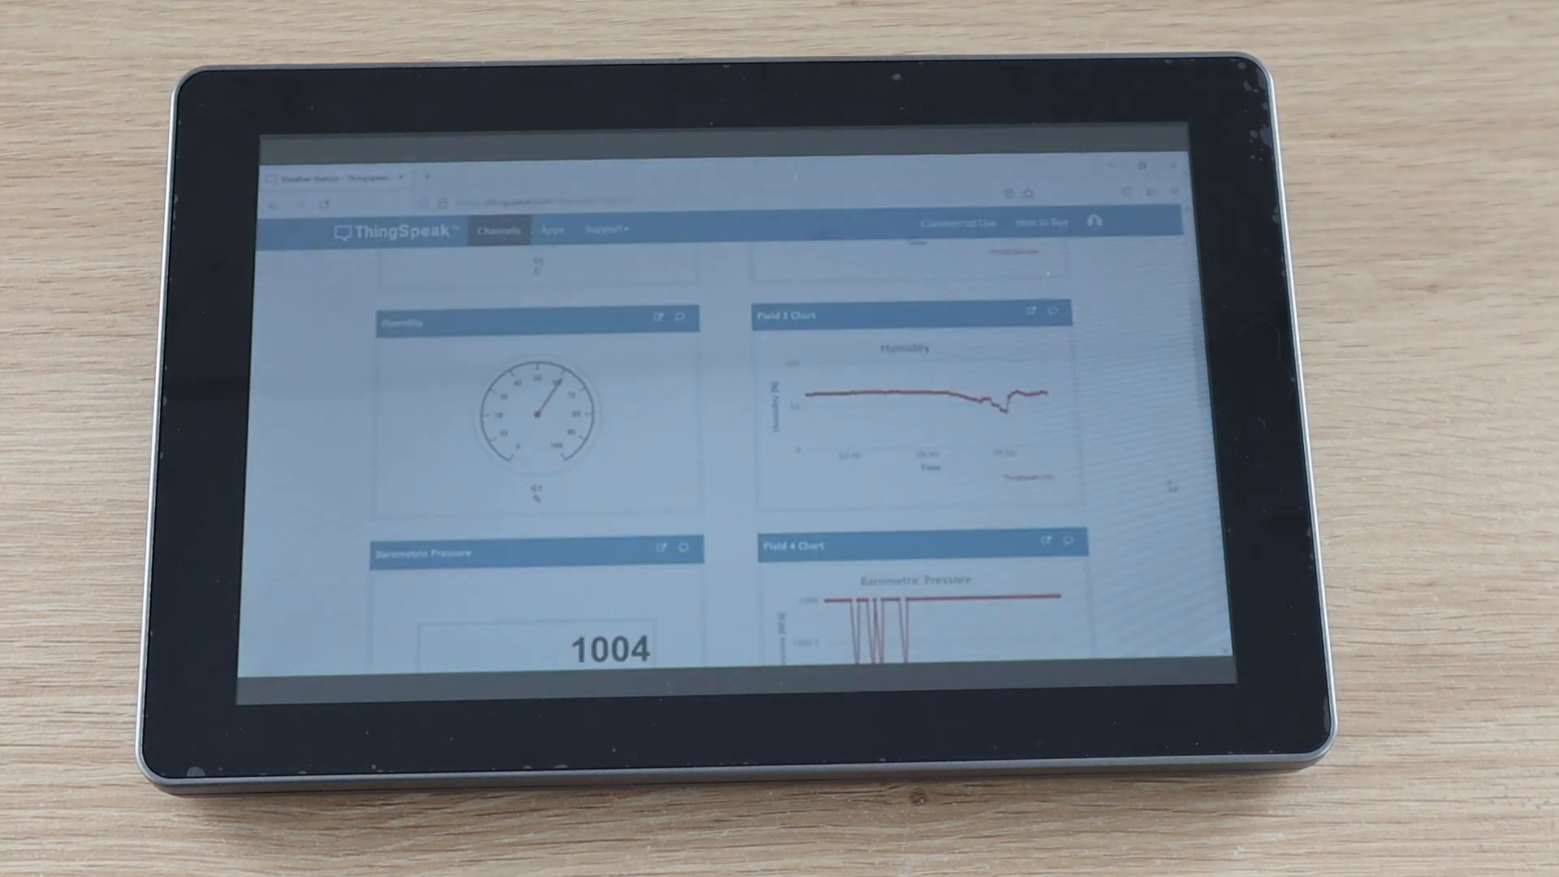
{"action": "scroll", "scroll_direction": "down", "scroll_amount": 3}
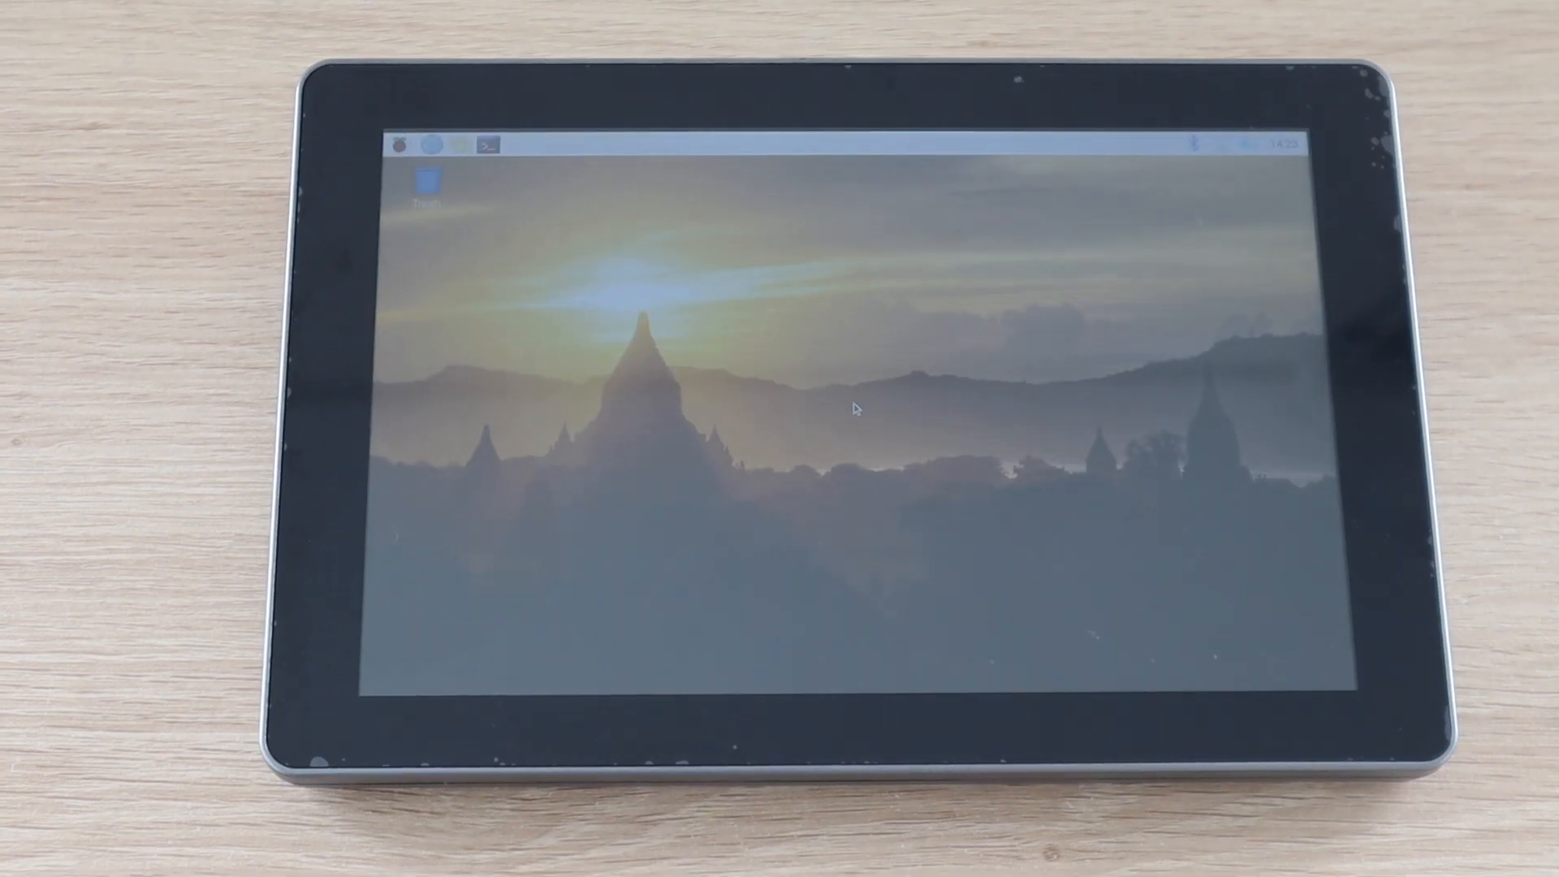
Bring up the stock Raspberry Pi OS desktop, then start a RetroPie game with the gamepad
{"action": "left_click", "coordinate": [401, 146]}
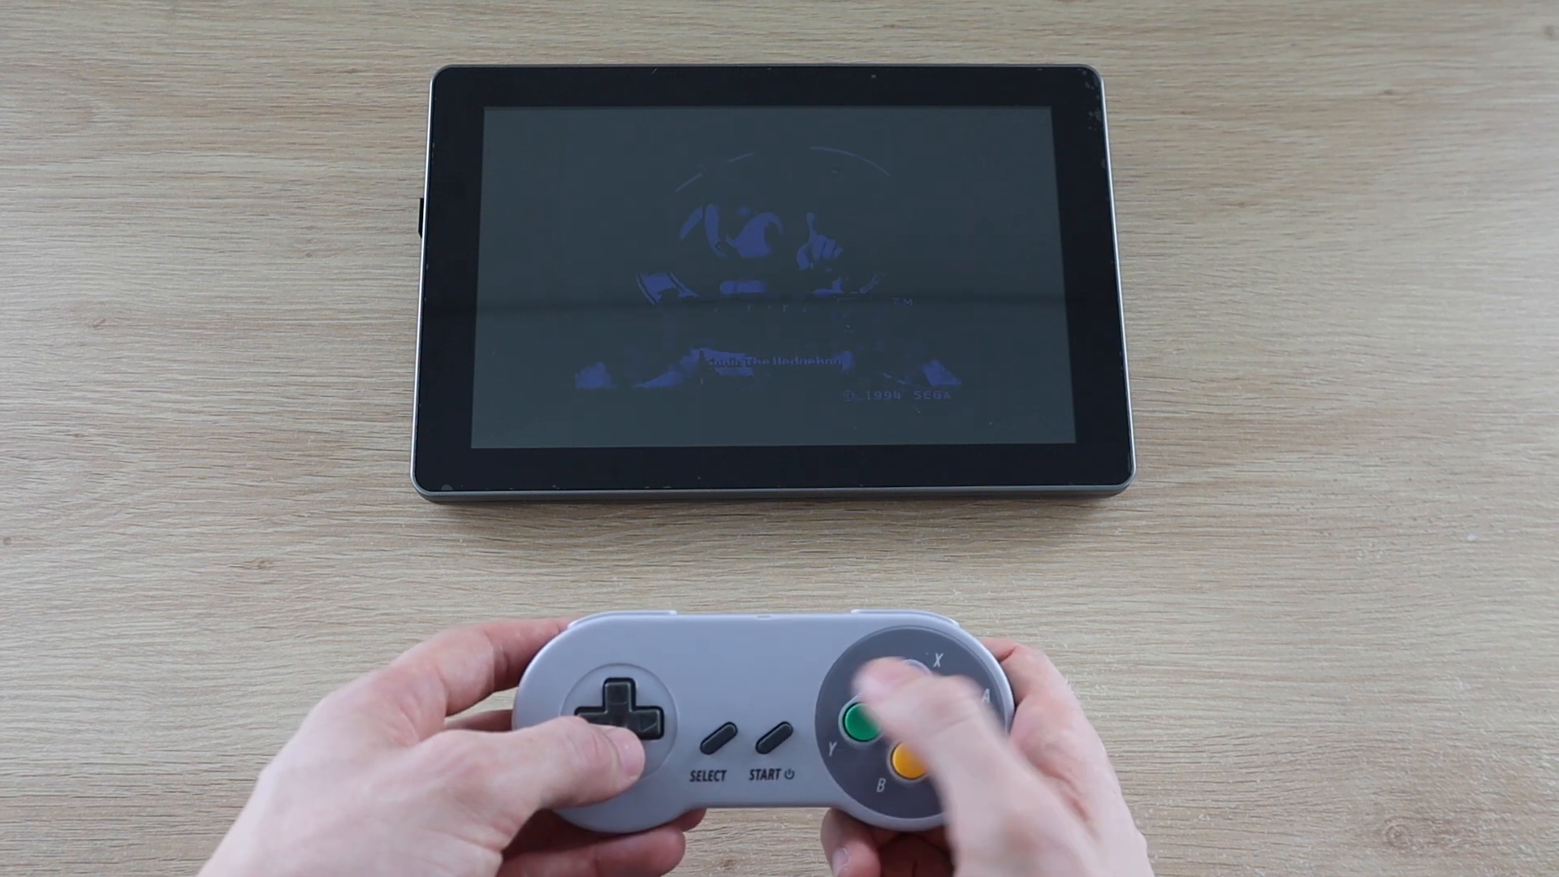
{"action": "left_click", "coordinate": [874, 714]}
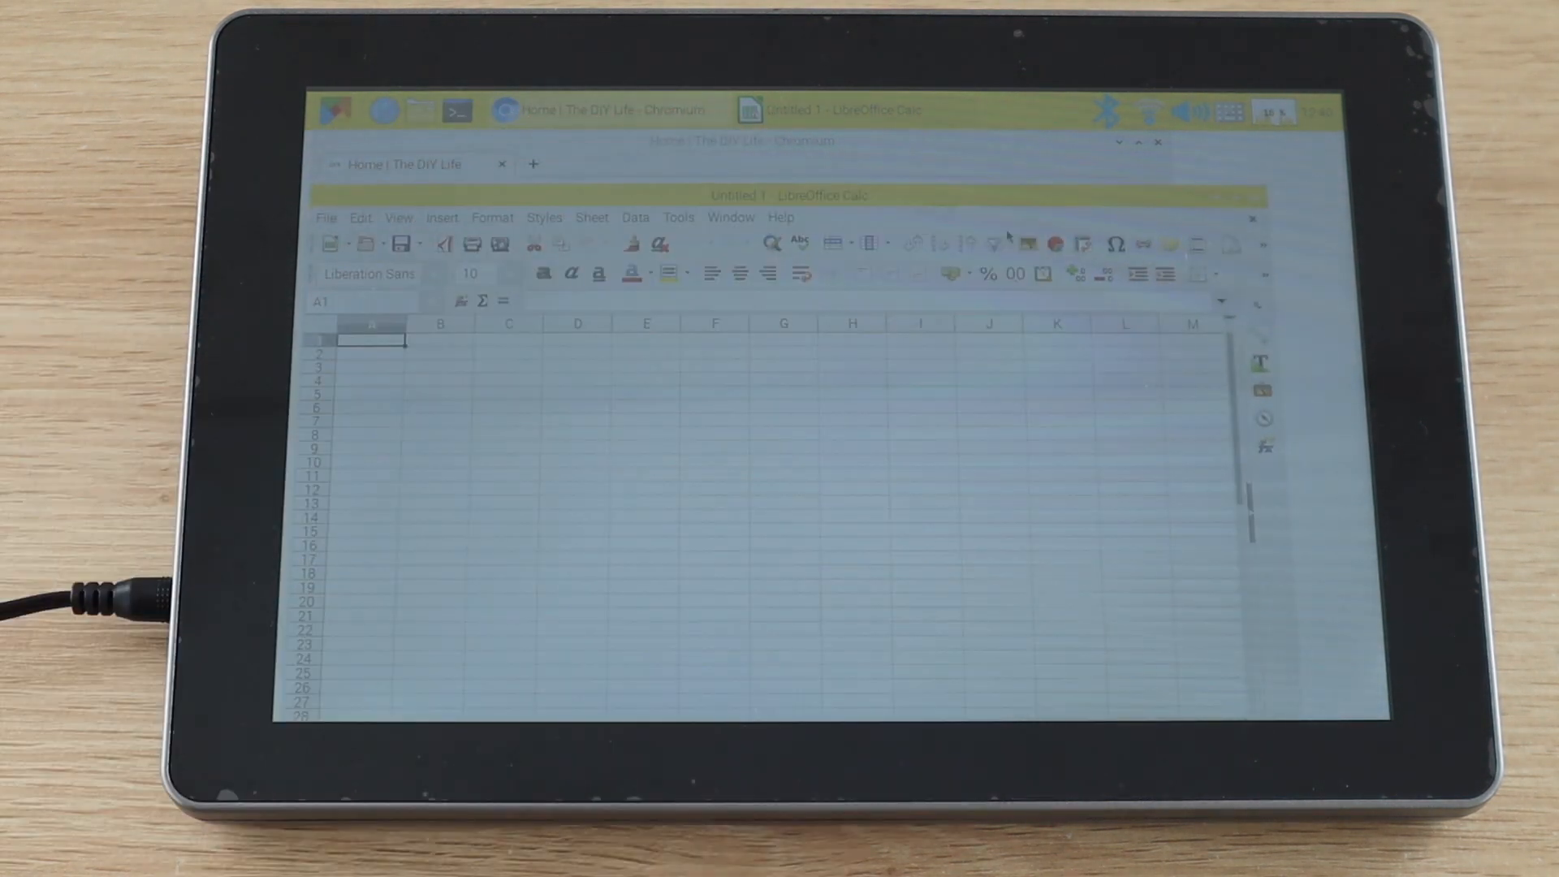
Bring the Chromium window with The DIY Life homepage to the front
{"action": "left_click", "coordinate": [596, 109]}
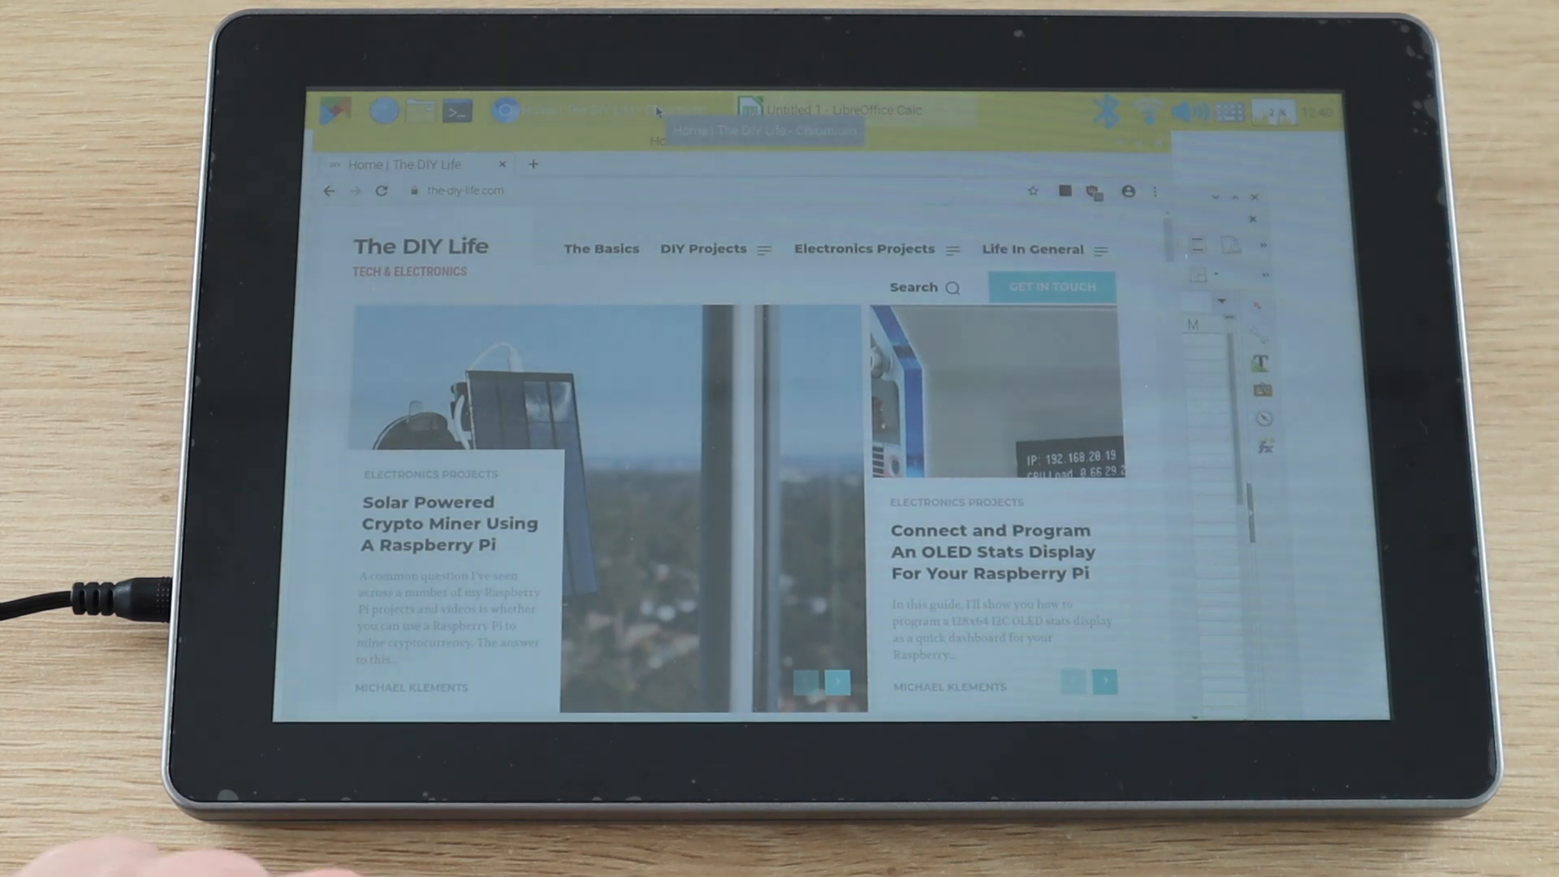